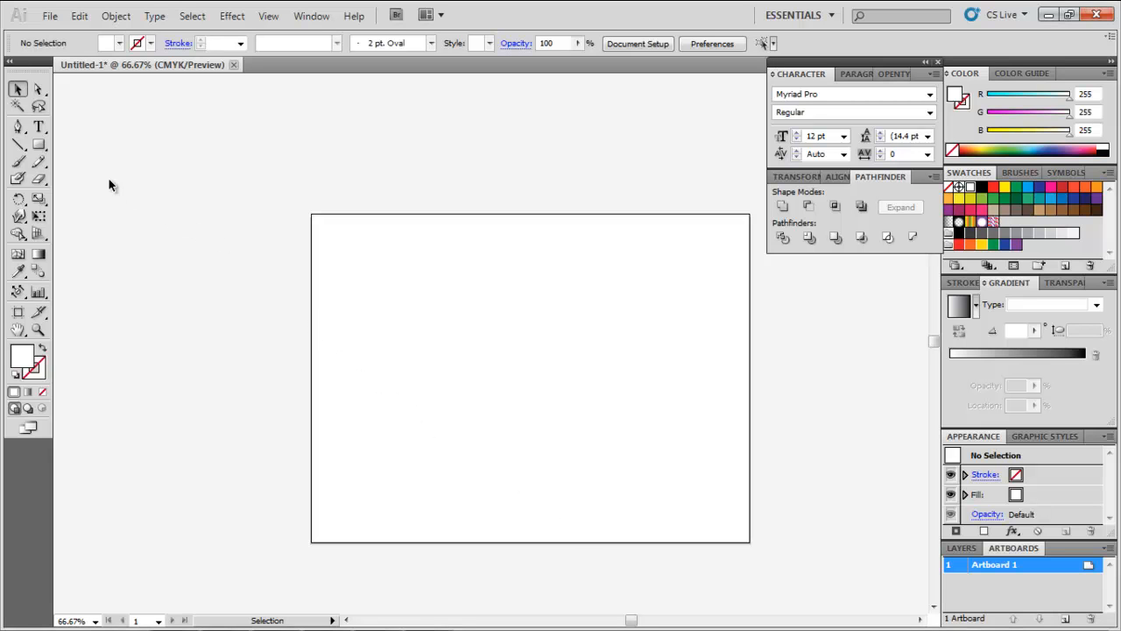
Step: Pick the Ellipse tool to draw a small circle on the artboard
click(39, 144)
text(182)
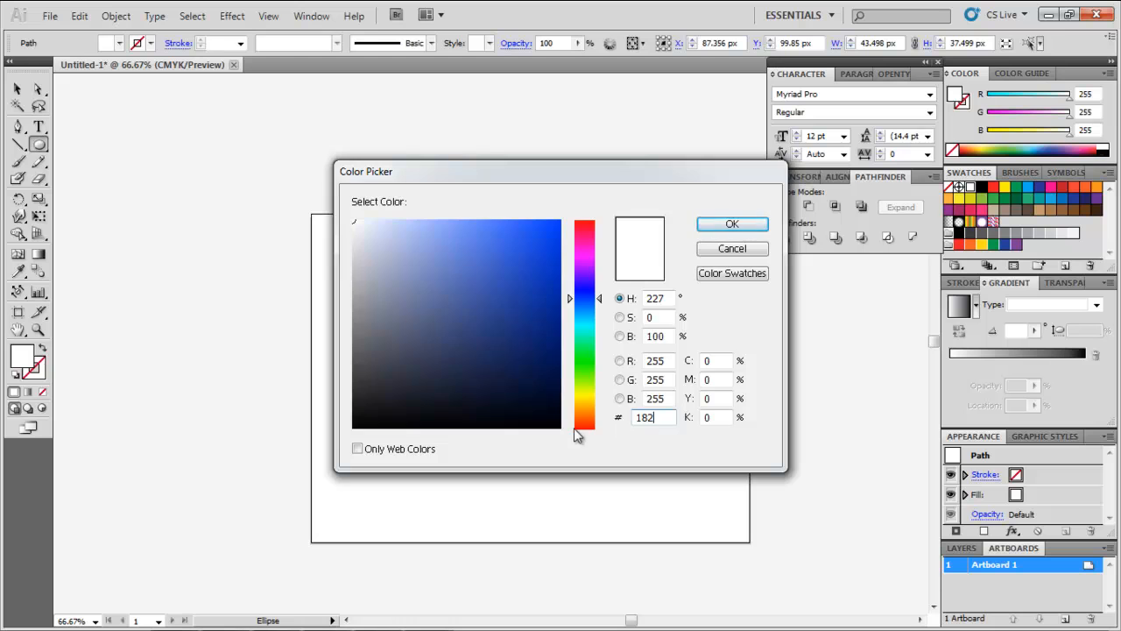
Step: Apply the dark blue fill to the circle and Alt-drag out a copy
click(732, 224)
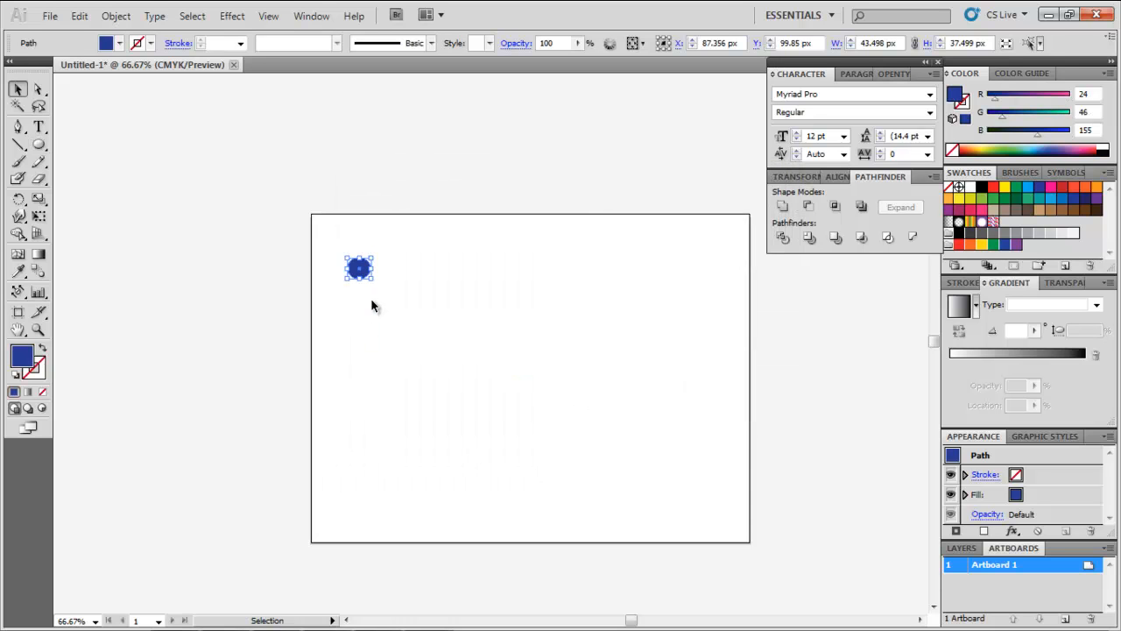
drag(359, 267, 488, 342)
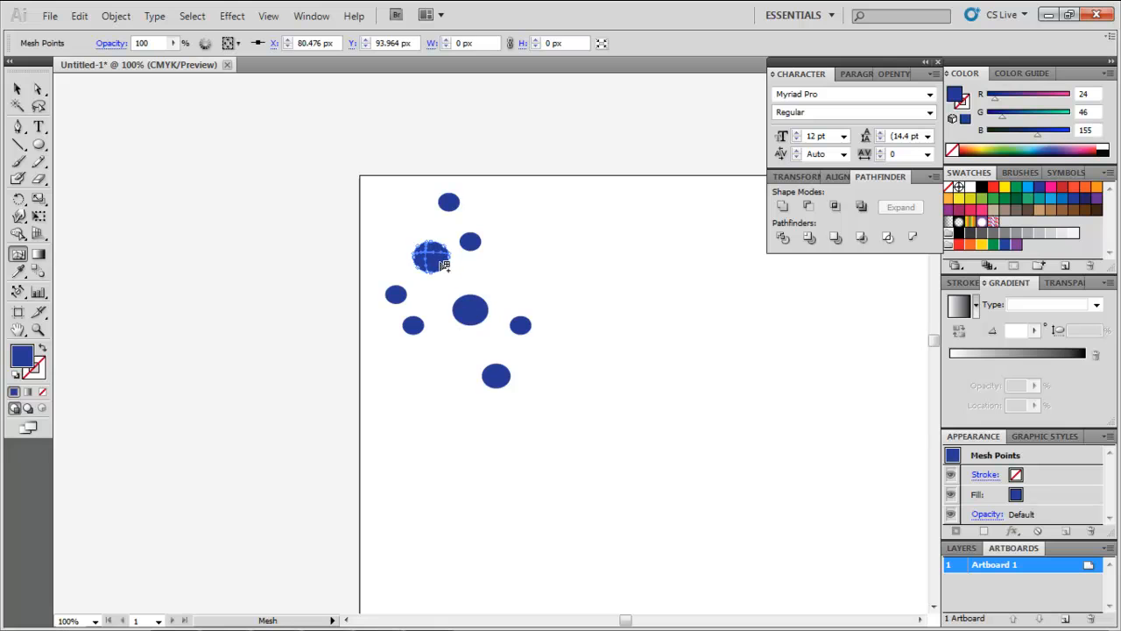
Step: Select a mesh point, give it a lighter blue, then deselect the circle
click(15, 105)
text(9)
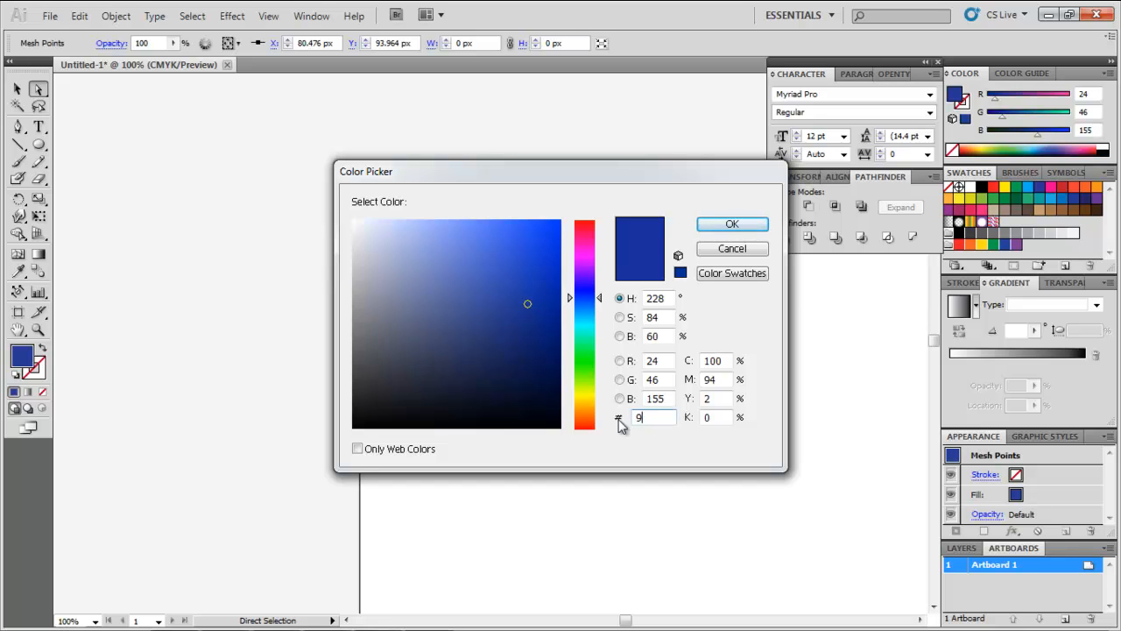
click(731, 223)
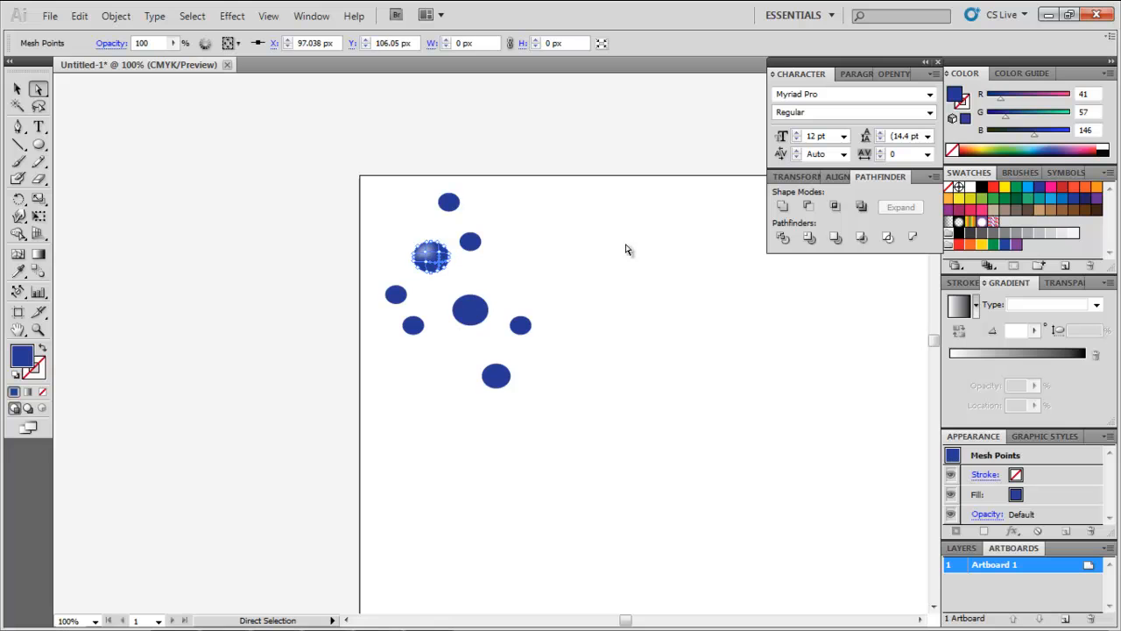
click(613, 353)
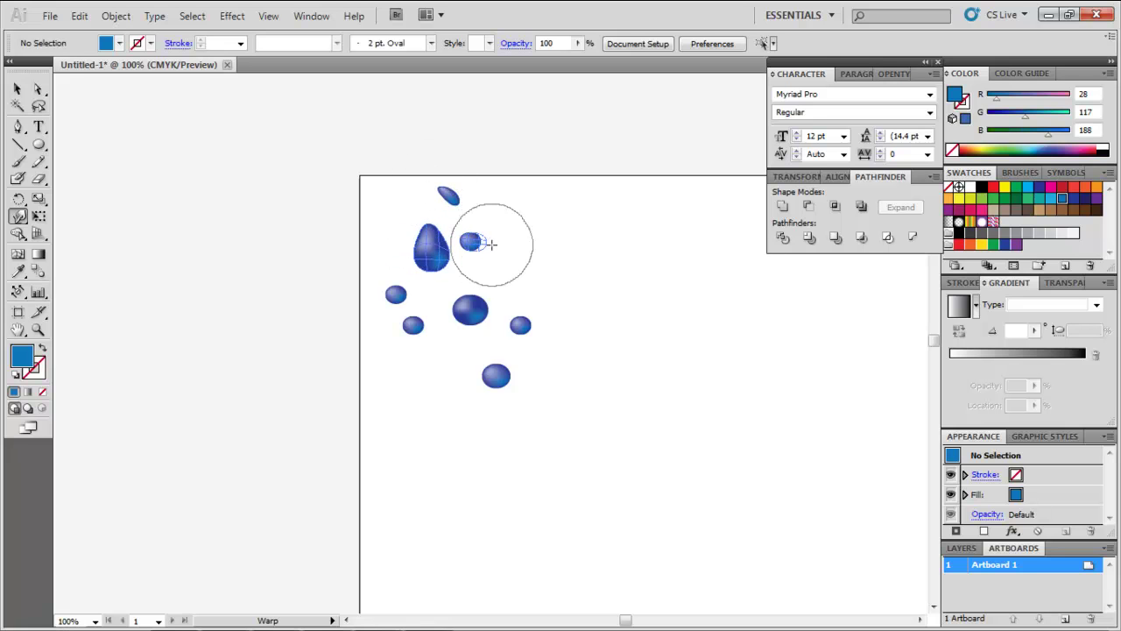
Step: Warp a circle into a teardrop, save it as a water droplet symbol, and pick it for spraying
drag(490, 243, 491, 303)
text(water drople)
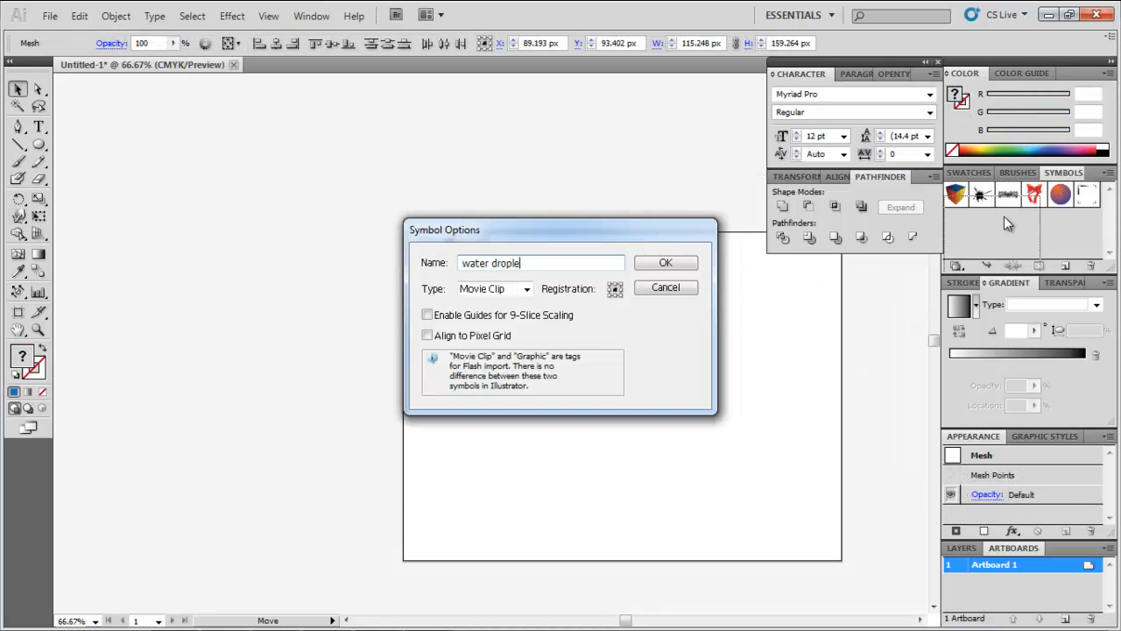
click(666, 263)
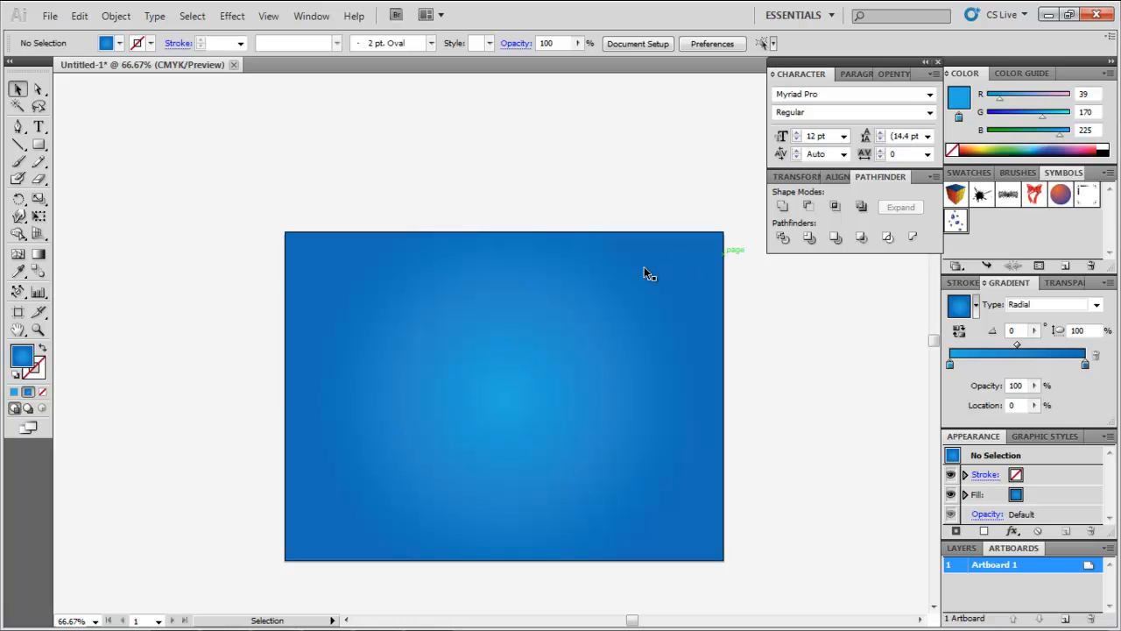
click(18, 292)
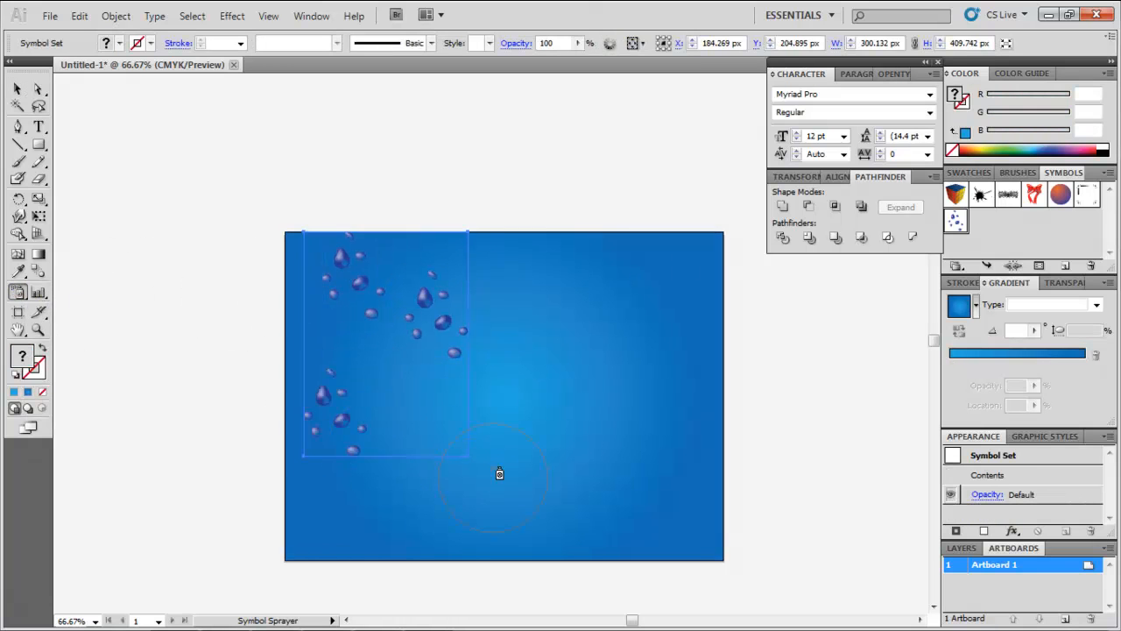
Step: Lower the sprayed droplet set's opacity to about 44%, then deselect it
click(18, 89)
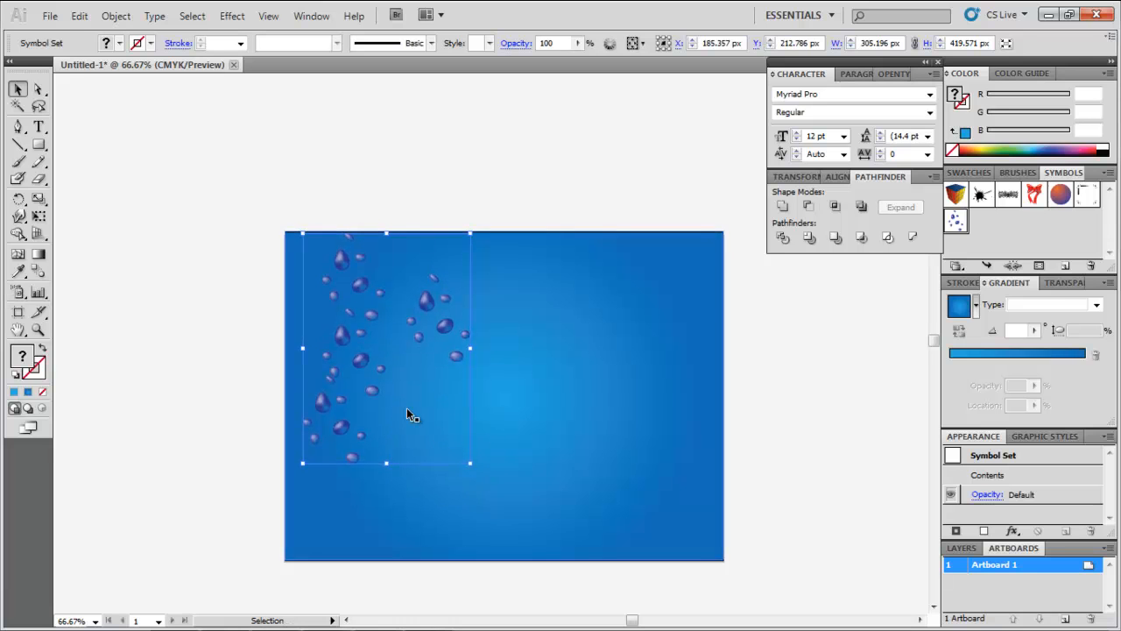
click(1041, 282)
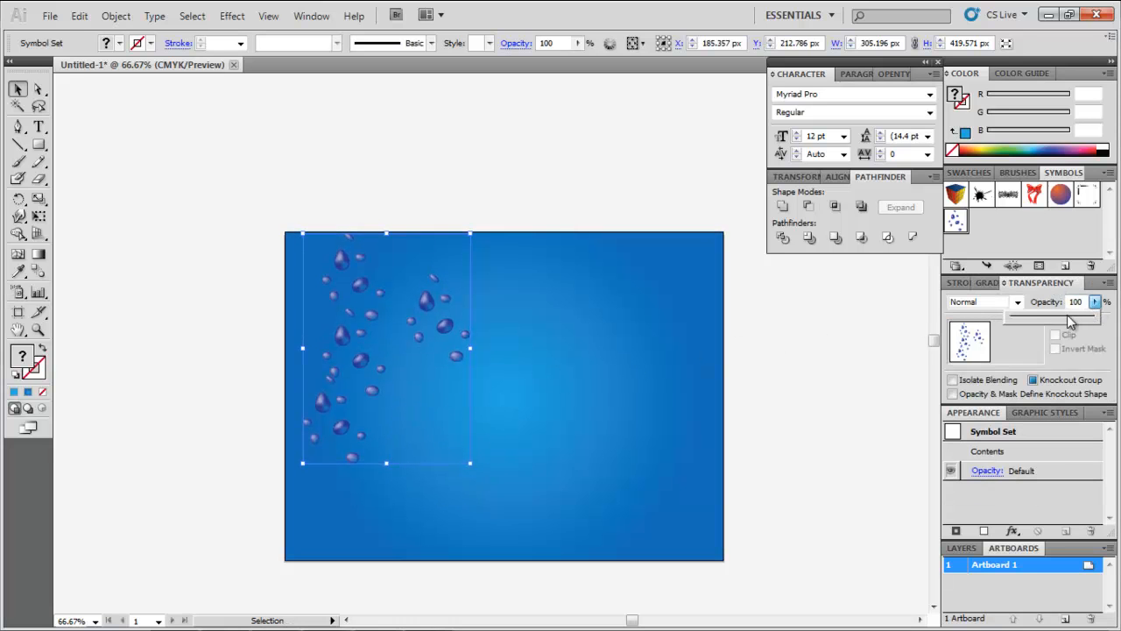
drag(1092, 315, 1043, 315)
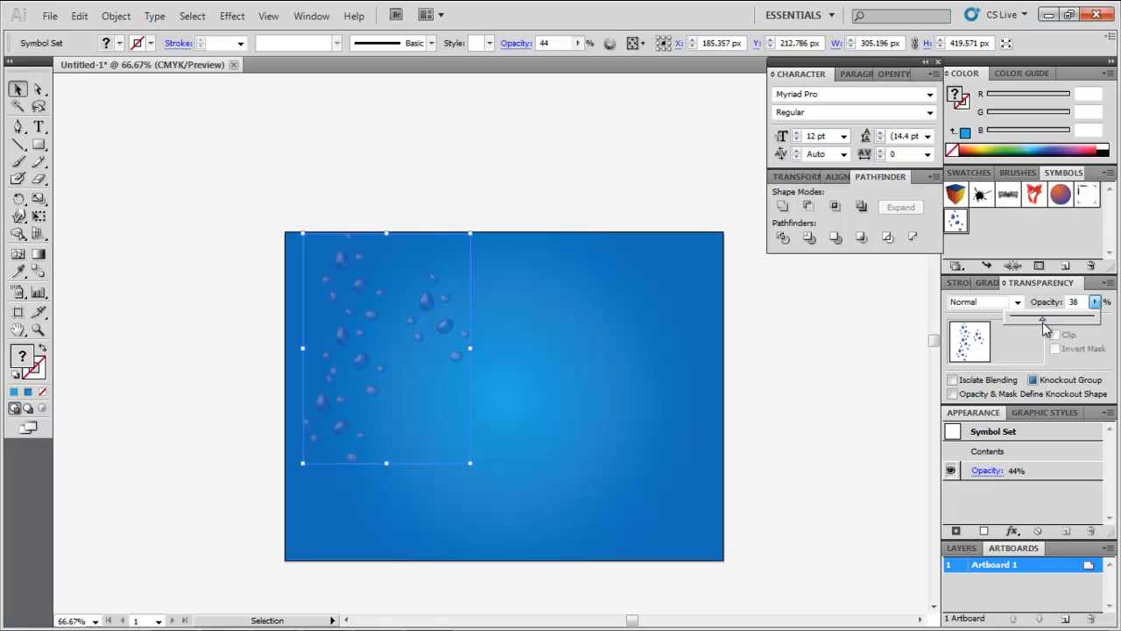
click(791, 420)
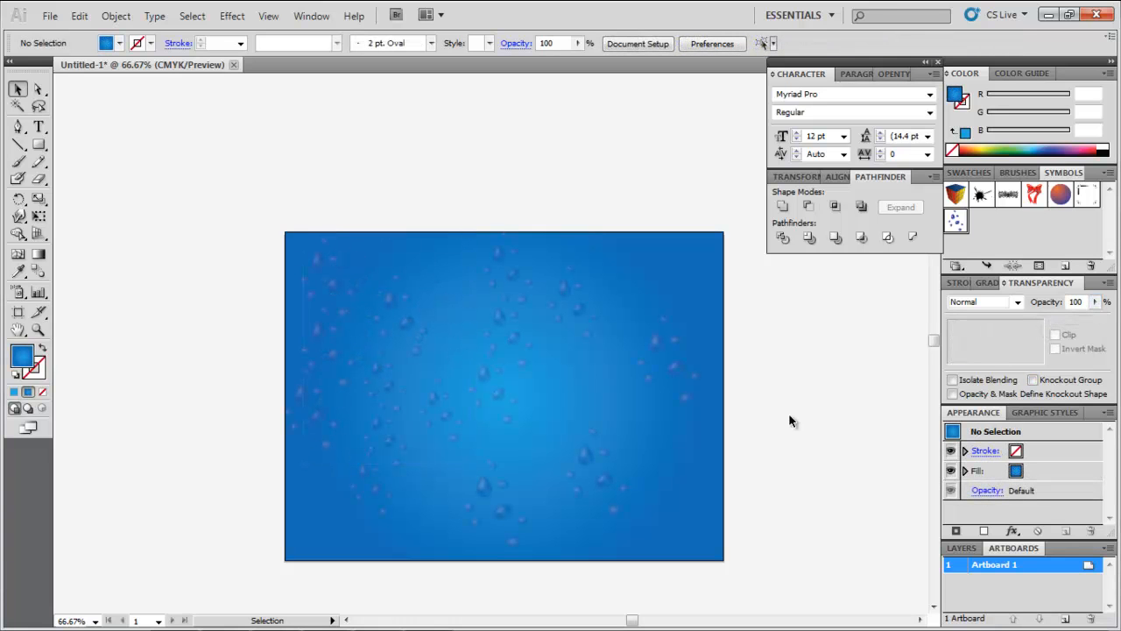